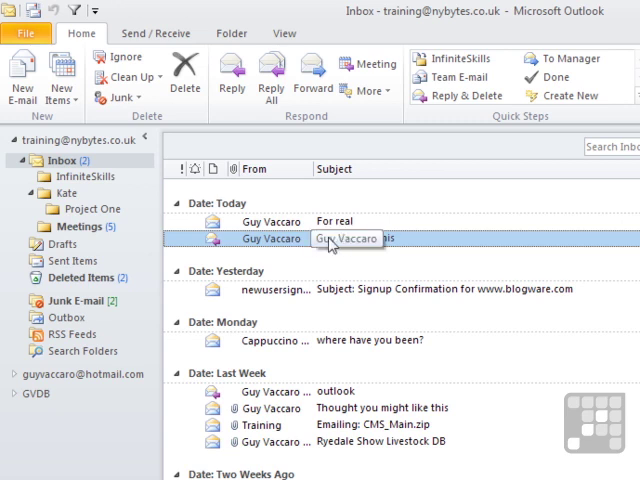
- Read the Can you see this message and return to the inbox
double_click(344, 240)
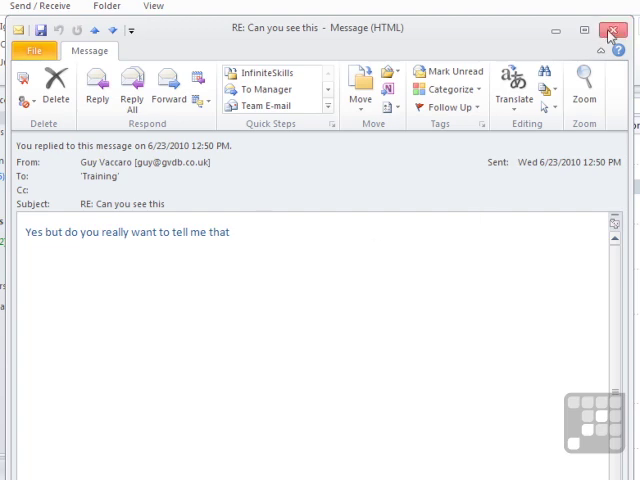
left_click(612, 30)
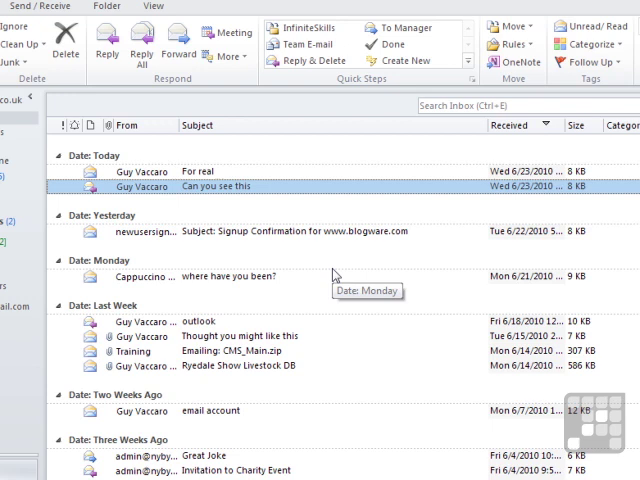
mouse_move(304, 272)
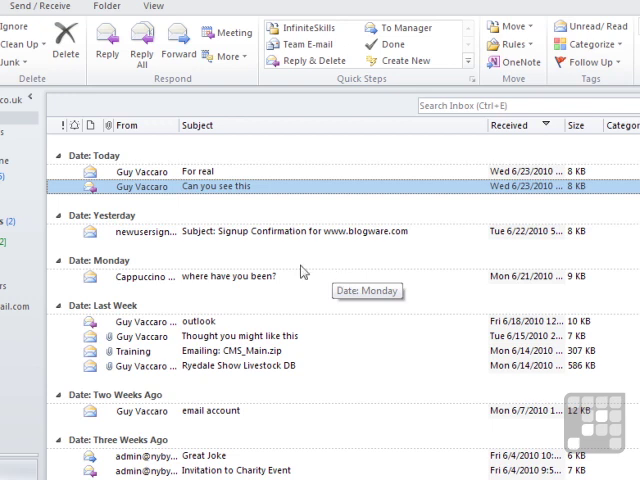
mouse_move(184, 188)
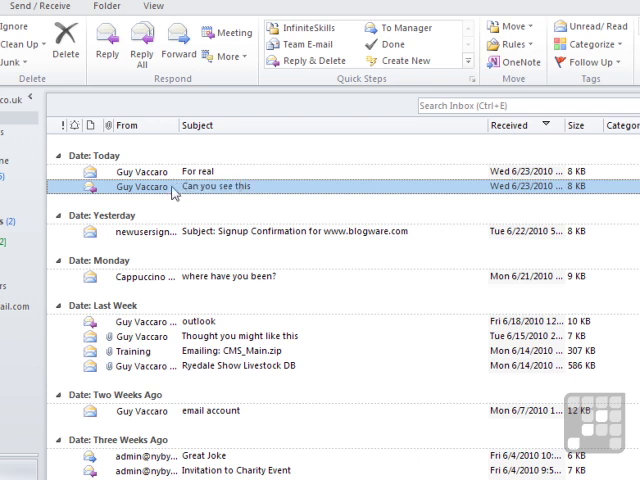
mouse_move(162, 200)
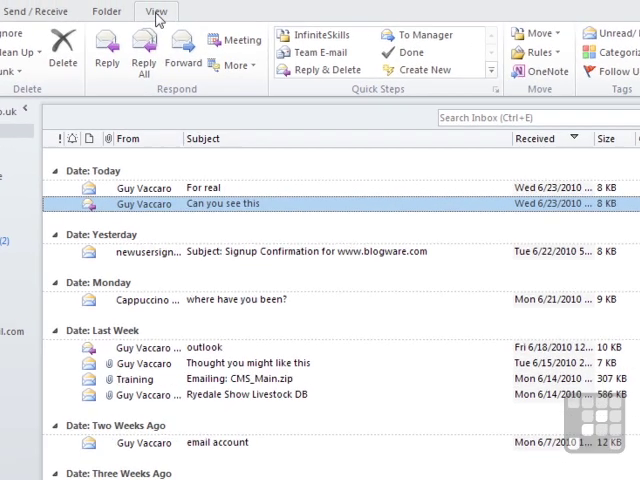
- Enable Show Messages from Other Folders in the View > Conversations settings
left_click(156, 12)
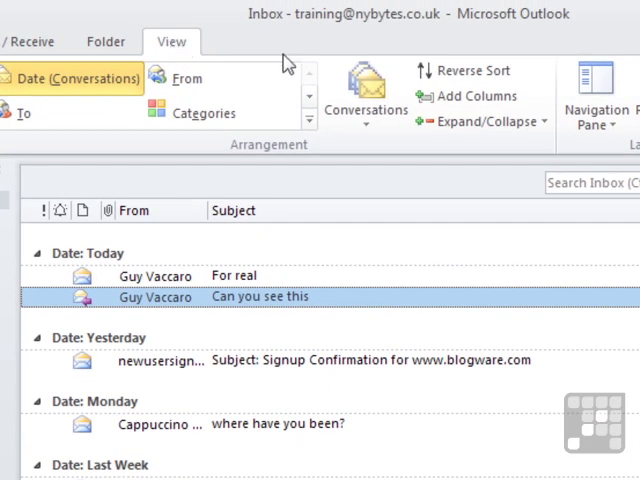
mouse_move(366, 96)
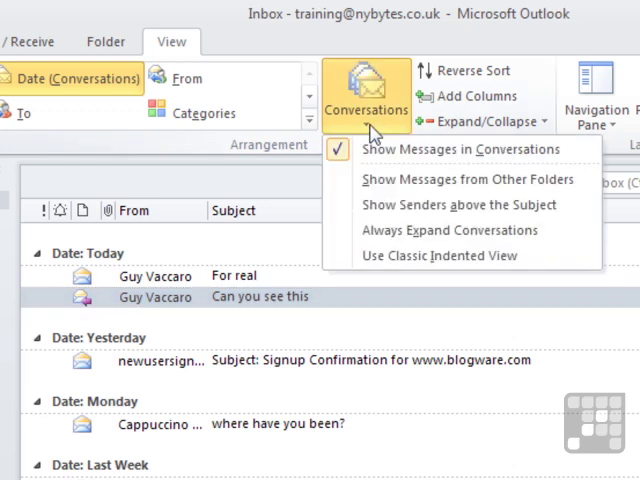
mouse_move(504, 148)
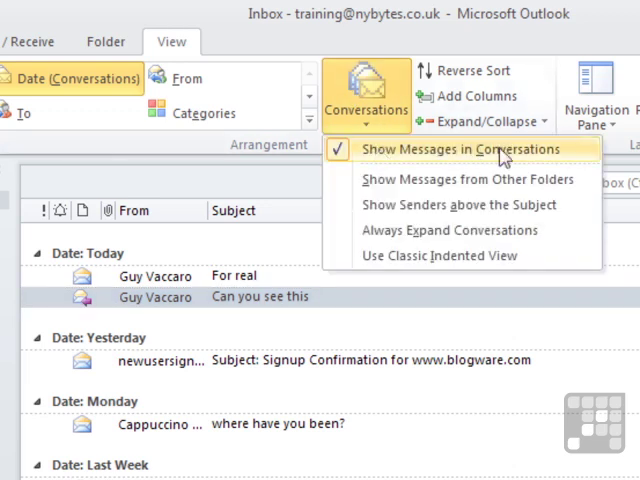
mouse_move(456, 158)
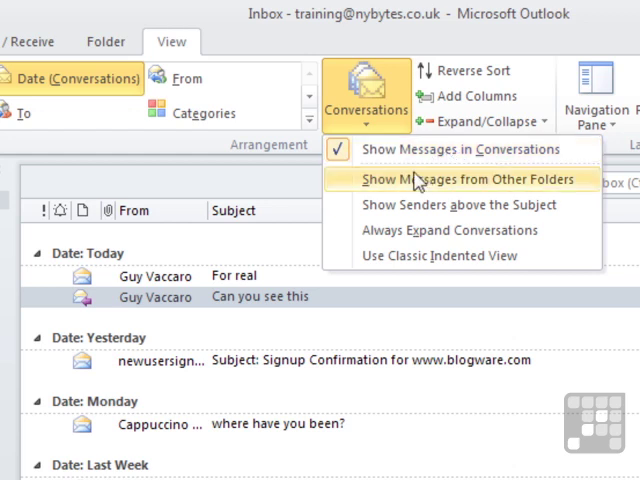
mouse_move(456, 180)
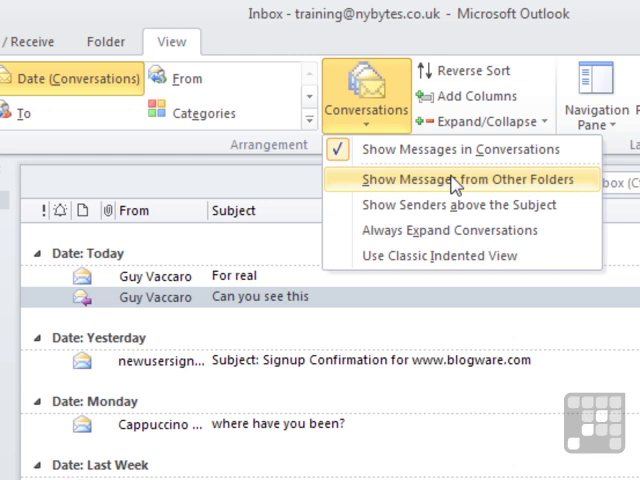
mouse_move(356, 184)
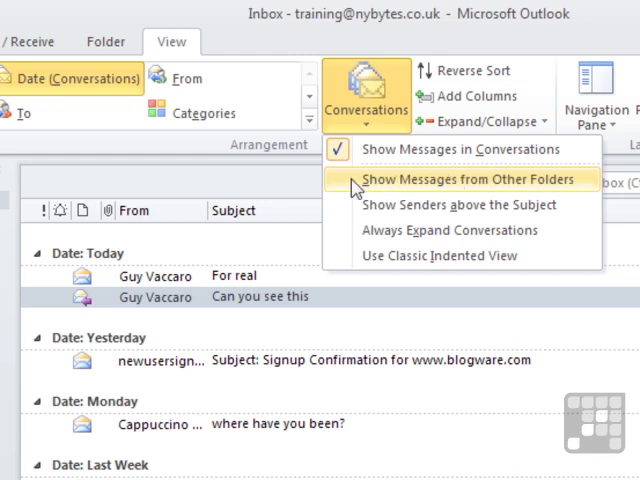
left_click(464, 180)
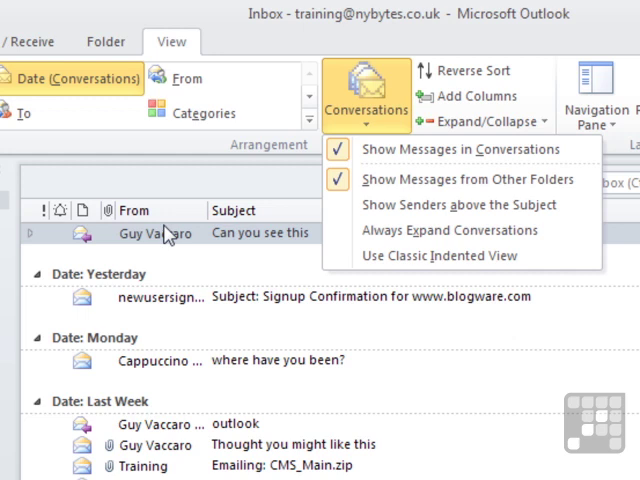
mouse_move(32, 244)
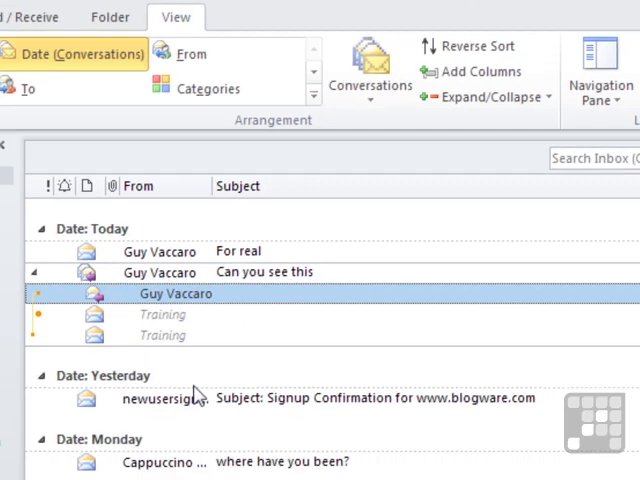
- Expand the outlook and Invitation to Charity Event conversations to show all their messages
scroll("down", 3)
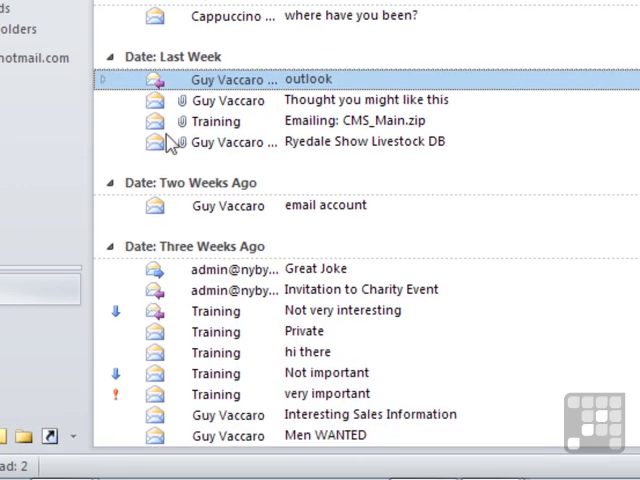
mouse_move(108, 90)
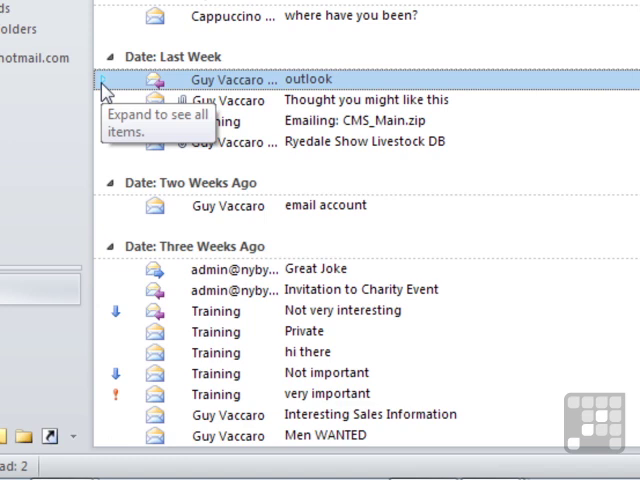
left_click(104, 80)
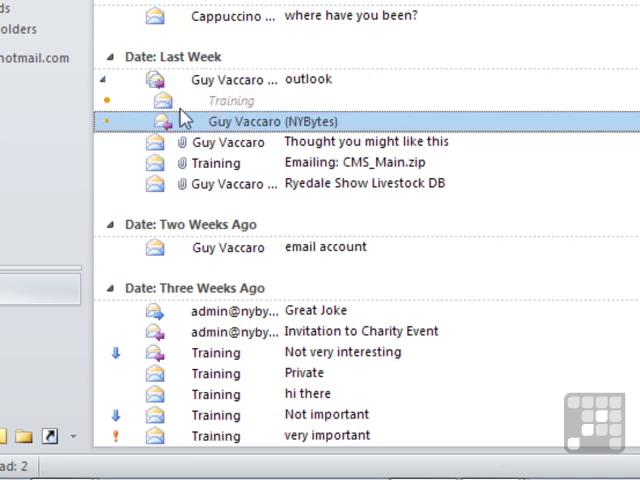
scroll("down", 3)
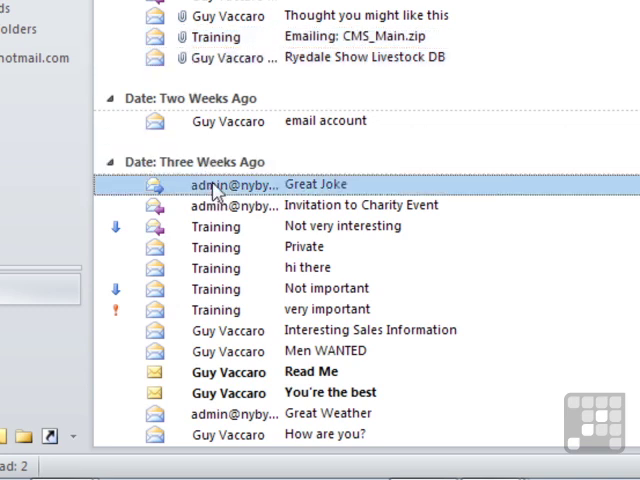
left_click(362, 204)
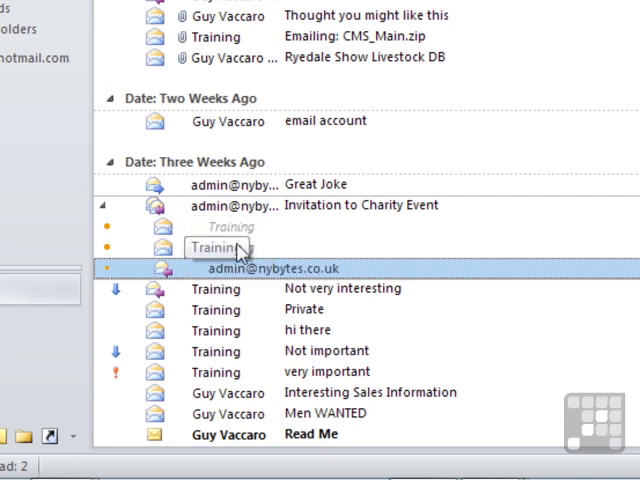
left_click(372, 96)
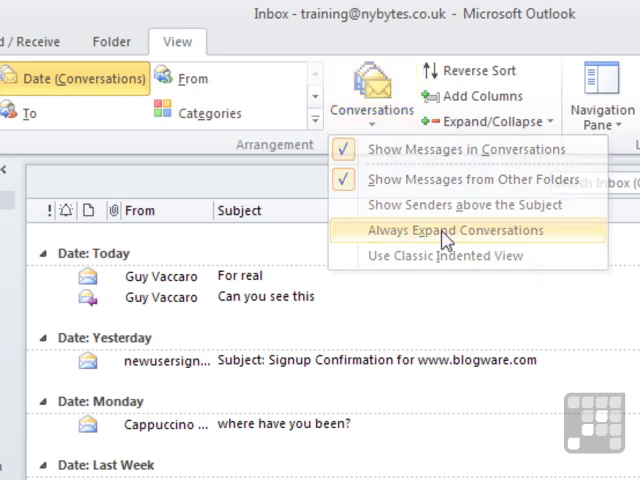
- Turn on Always Expand Conversations and read the Training messages in the thread, including the sent one
left_click(456, 230)
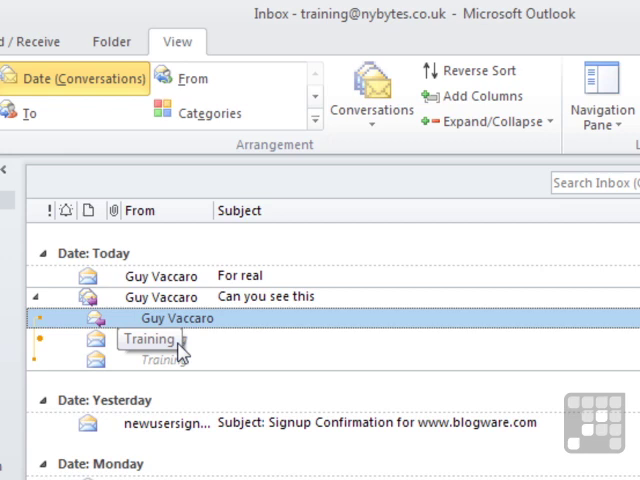
left_click(164, 340)
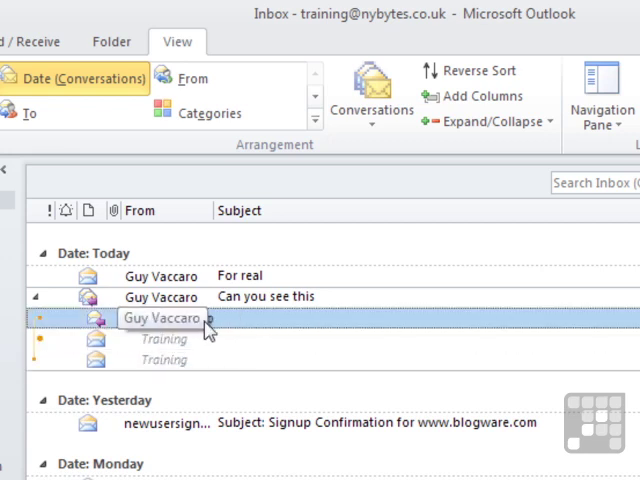
left_click(164, 360)
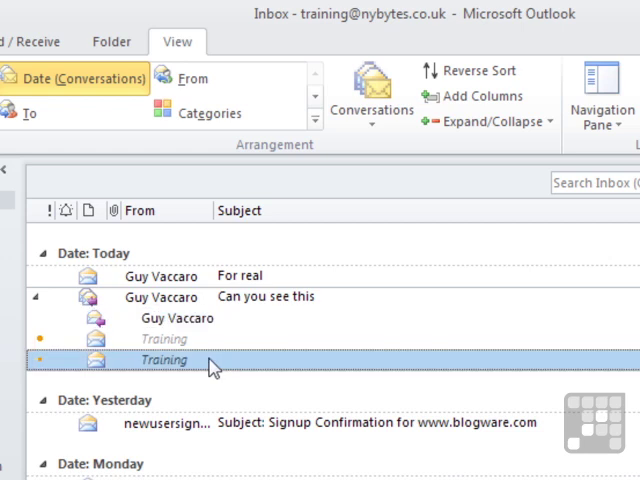
double_click(264, 296)
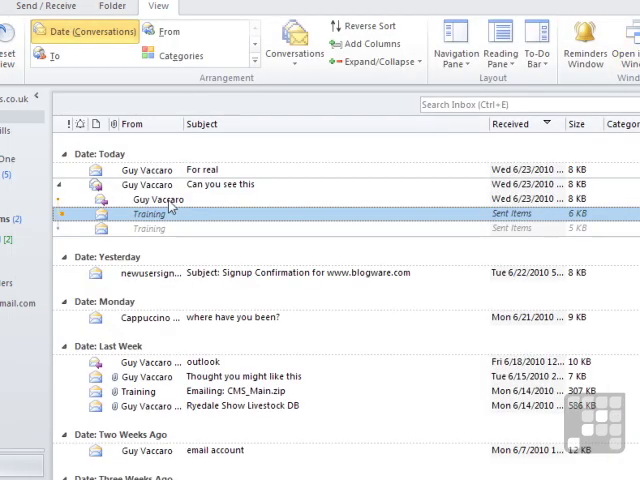
double_click(220, 184)
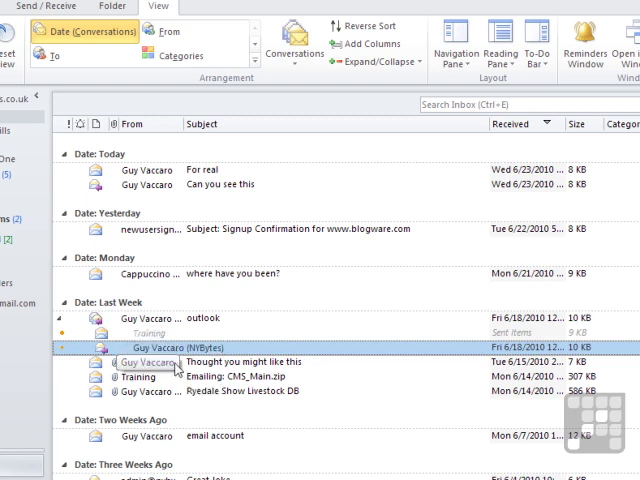
- Expand the Can you see this conversation and turn Always Expand Conversations off
scroll("down", 3)
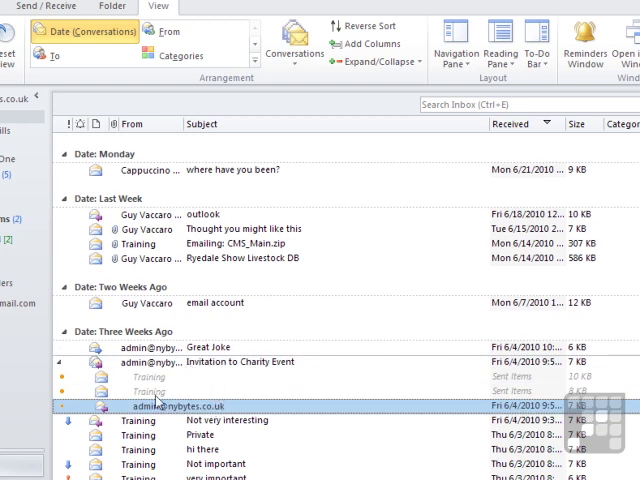
scroll("down", 3)
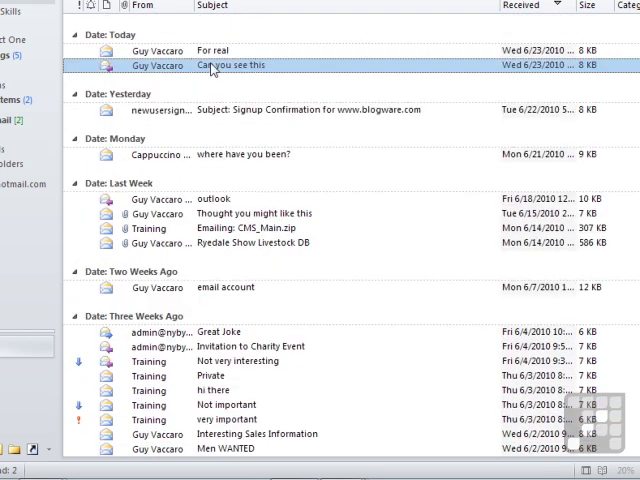
left_click(76, 76)
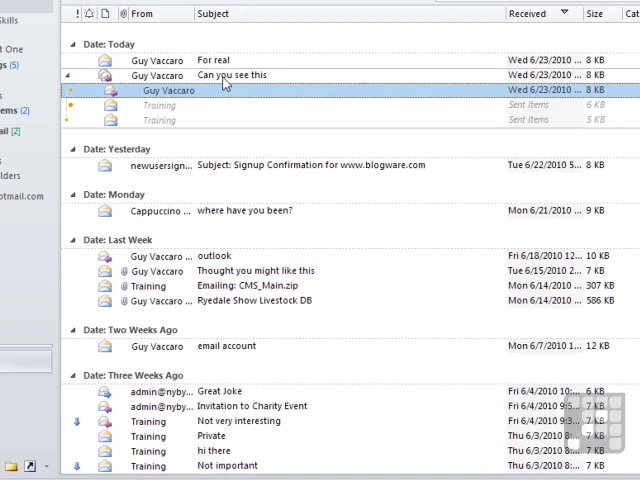
left_click(360, 96)
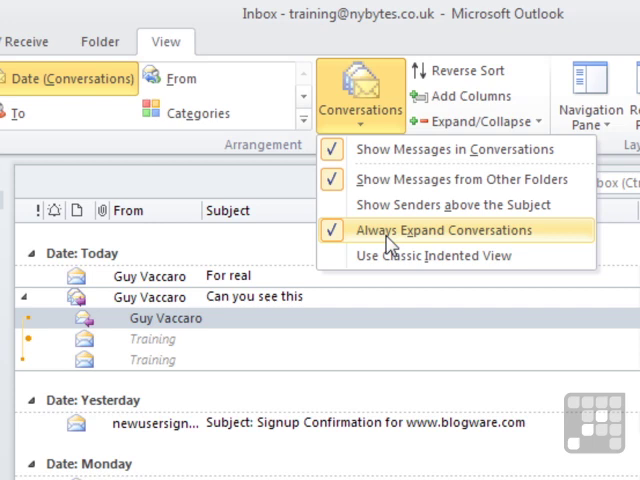
left_click(436, 230)
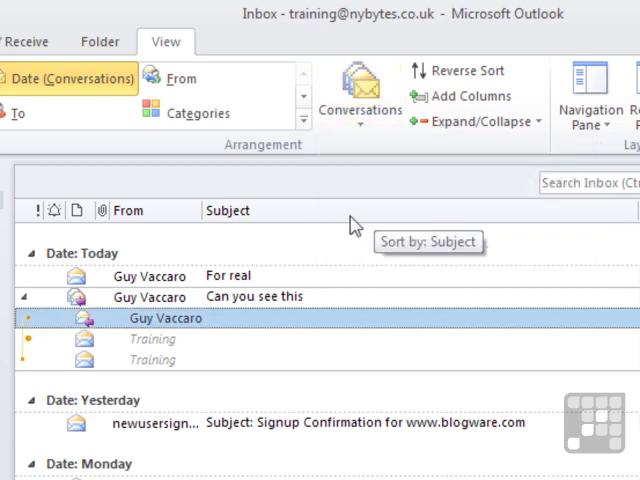
- Switch conversations to Use Classic Indented View, then turn it back off
left_click(26, 296)
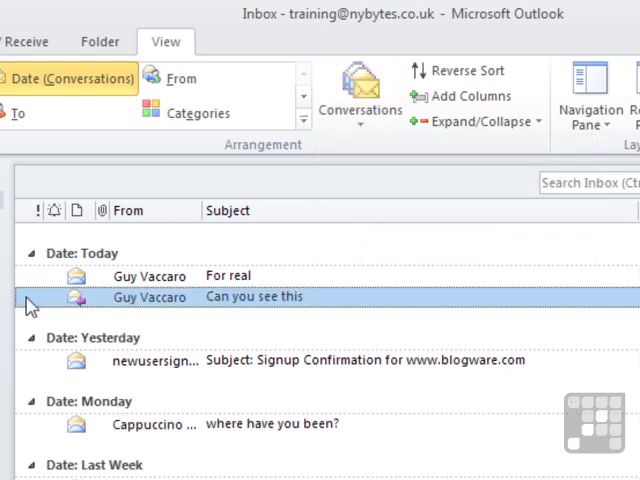
left_click(32, 296)
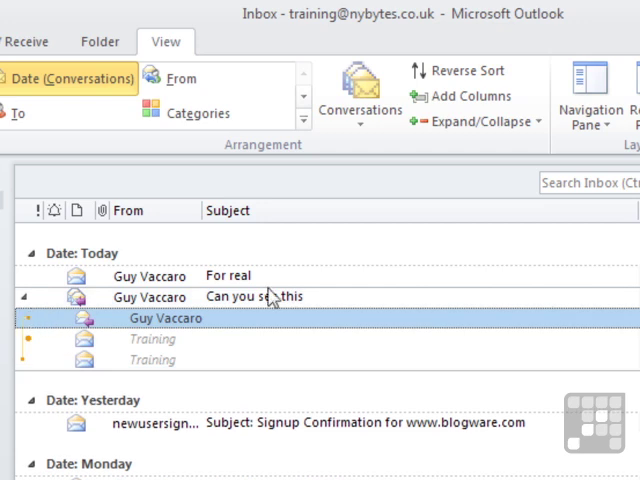
left_click(358, 96)
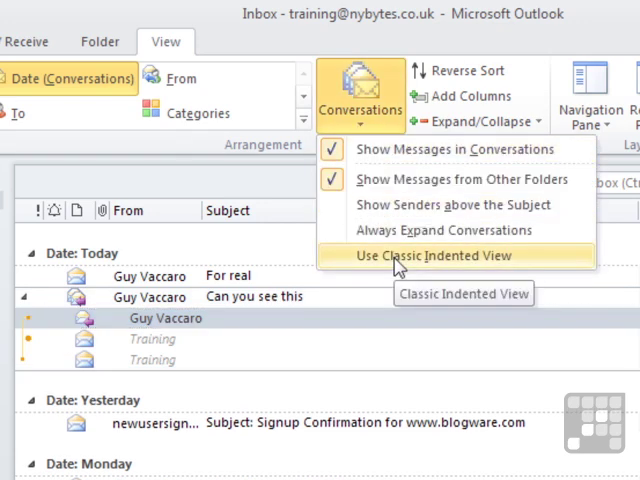
left_click(426, 256)
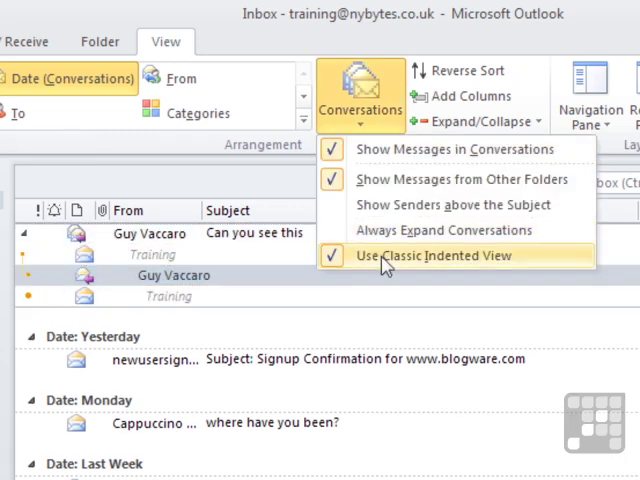
left_click(434, 256)
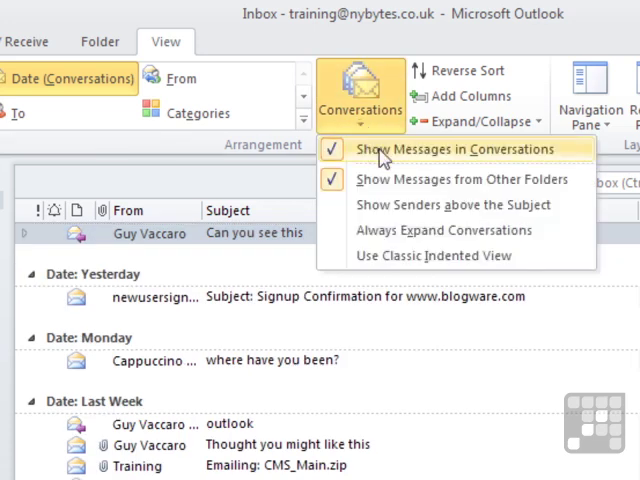
mouse_move(384, 152)
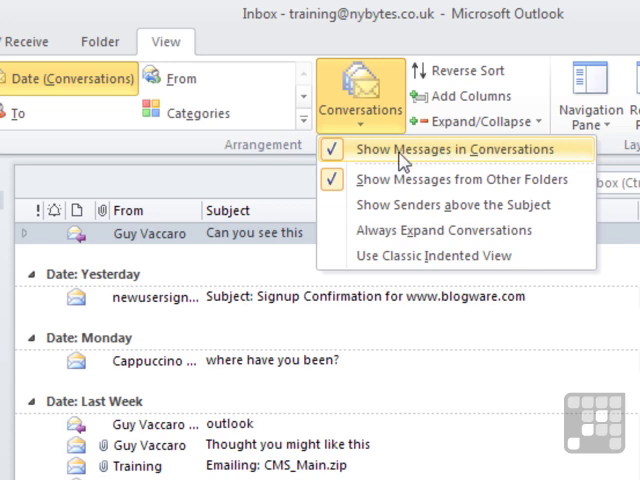
- Toggle Show Messages in Conversations off and on, selecting the outlook conversation from last week
left_click(444, 148)
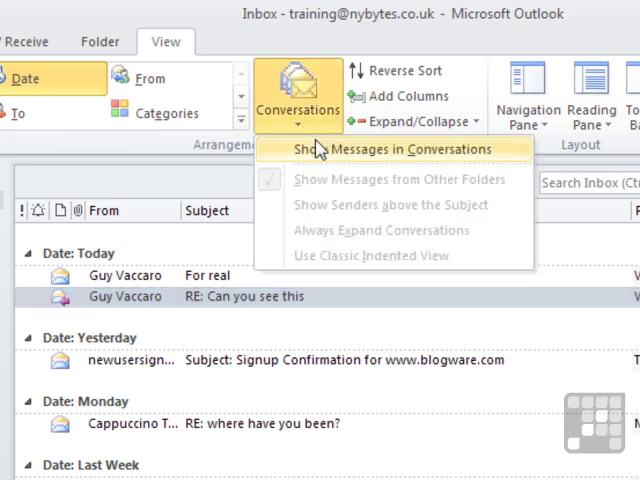
left_click(386, 148)
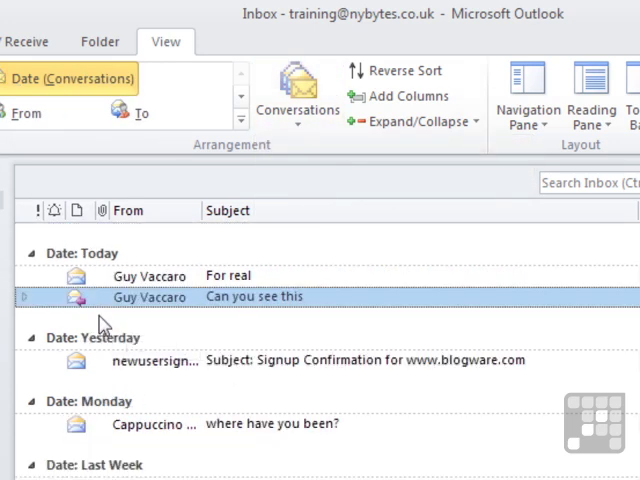
left_click(24, 296)
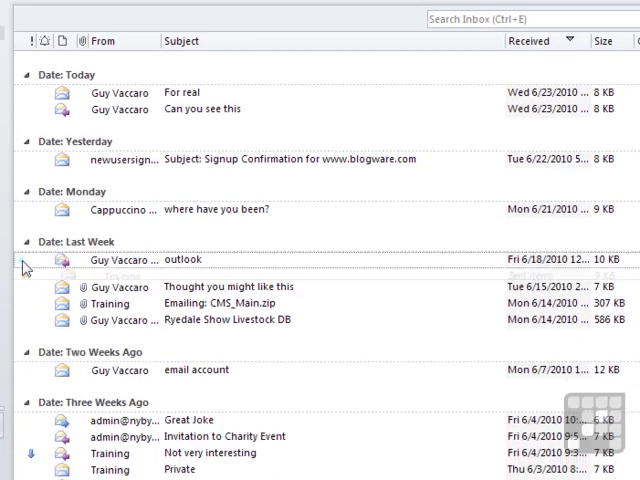
left_click(262, 14)
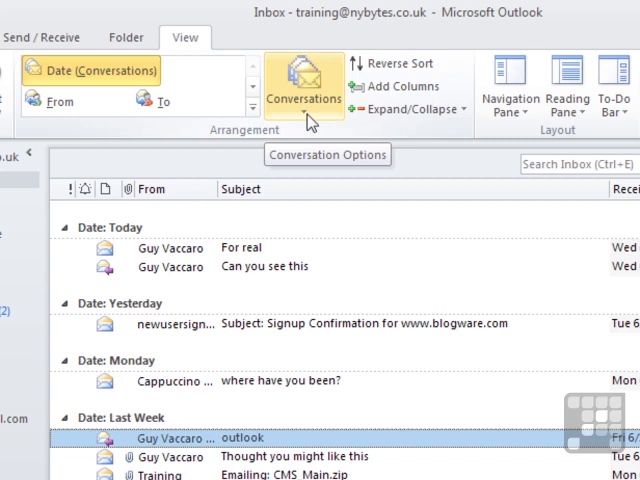
- Re-enable grouping to expand the outlook thread, then leave Show Messages in Conversations unchecked
left_click(304, 84)
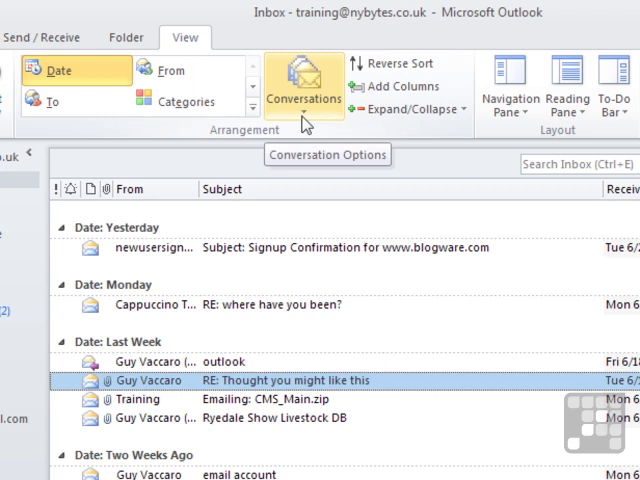
left_click(304, 84)
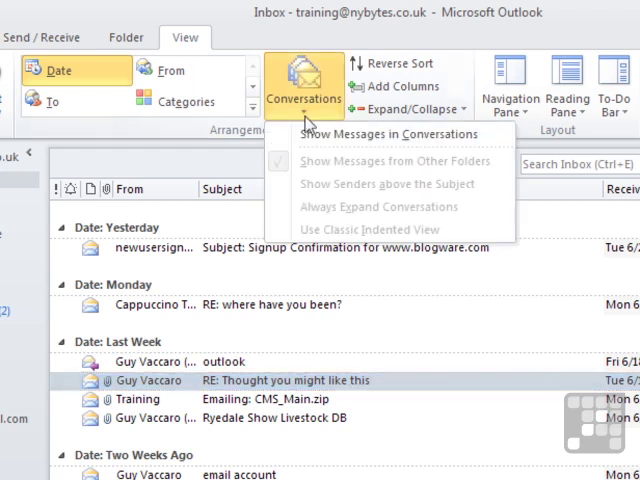
left_click(372, 134)
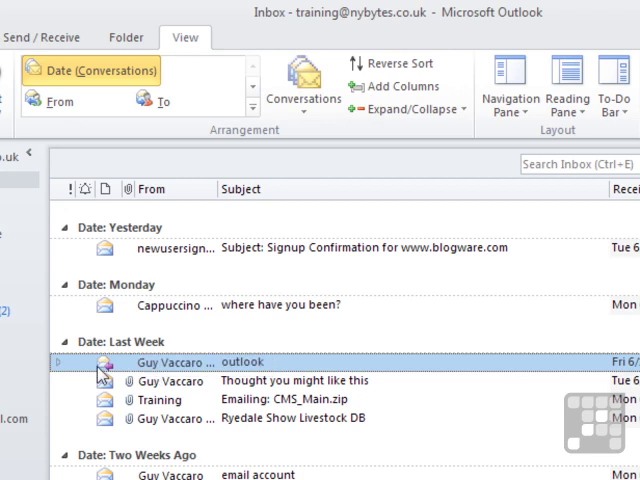
left_click(62, 362)
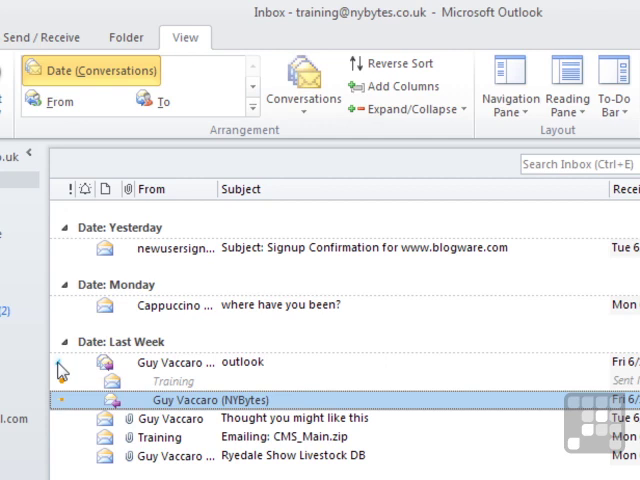
mouse_move(344, 196)
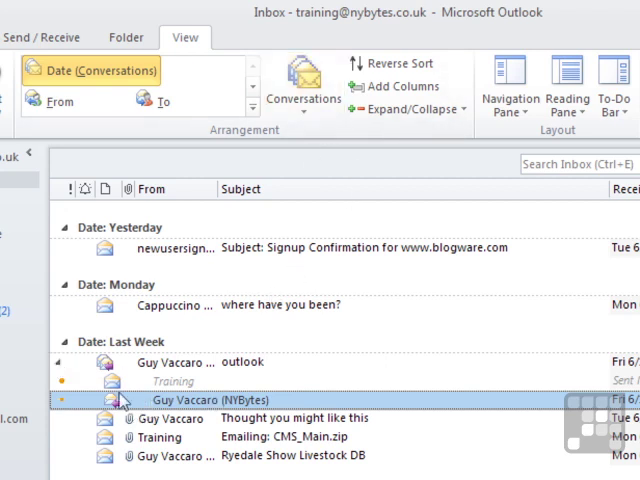
mouse_move(170, 410)
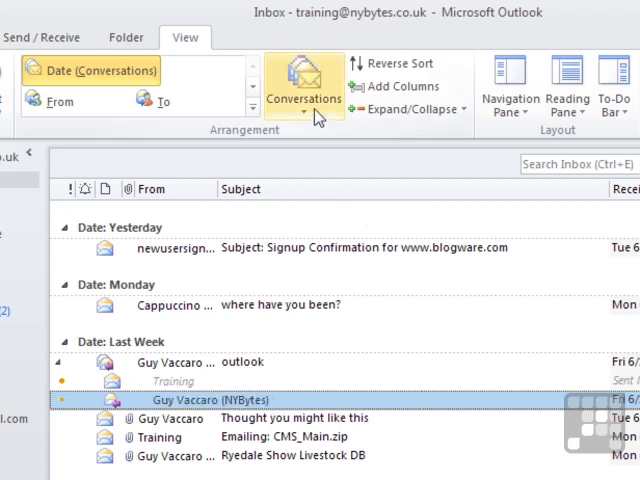
left_click(304, 84)
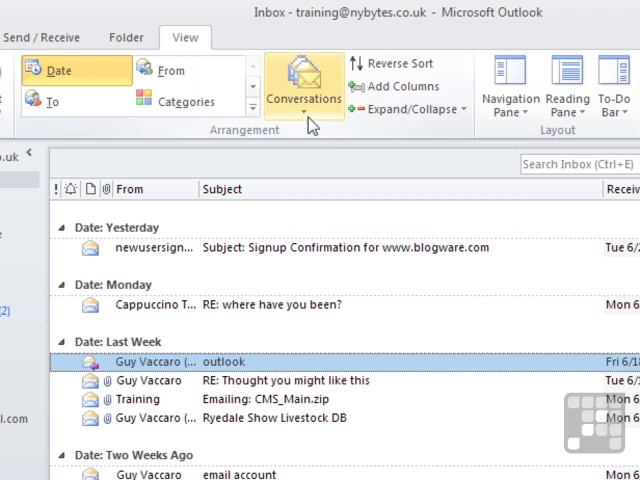